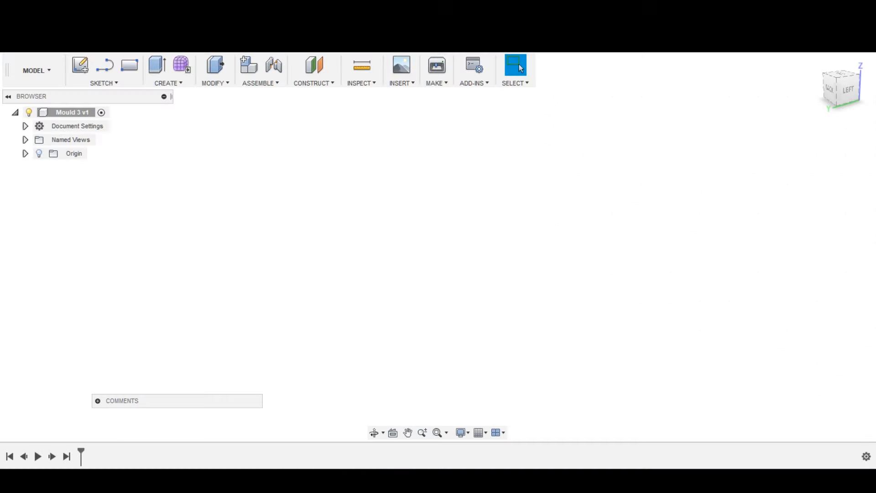
Step: Sketch a 22 mm base circle and extrude it into a tall candle cylinder
{"action": "left_click", "coordinate": [79, 65]}
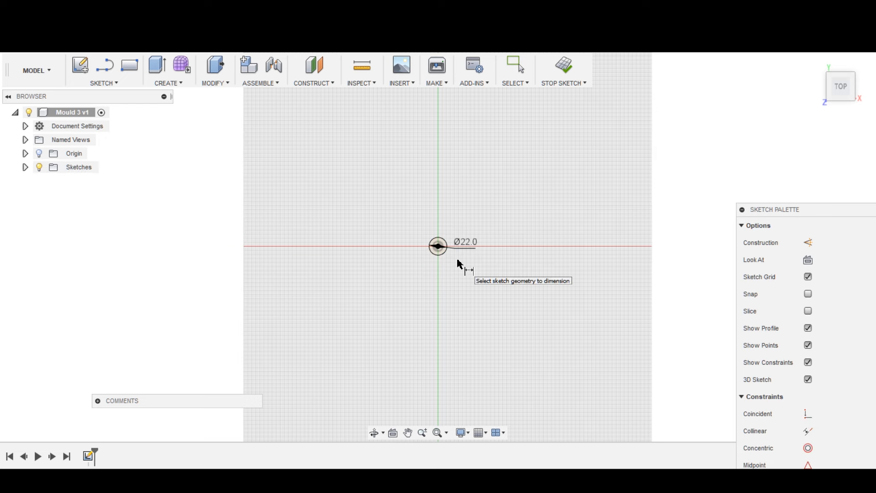
{"action": "left_click", "coordinate": [157, 66]}
{"action": "type", "text": "-18"}
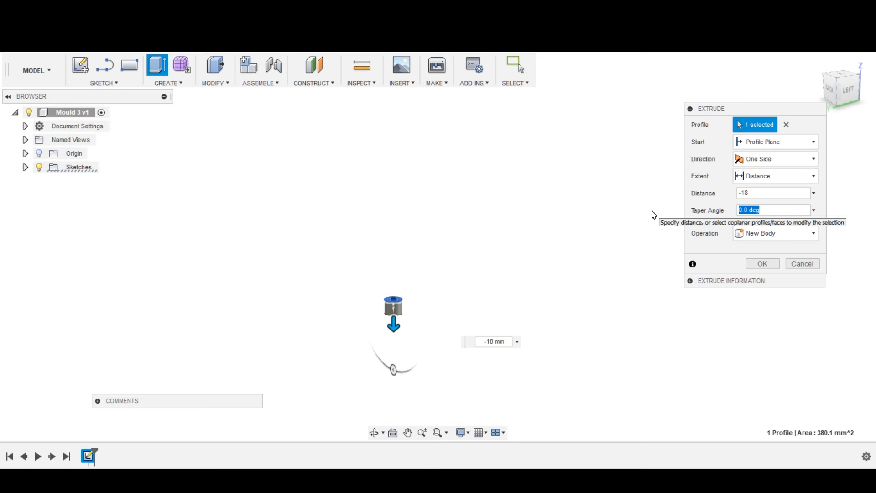
{"action": "left_click", "coordinate": [762, 263]}
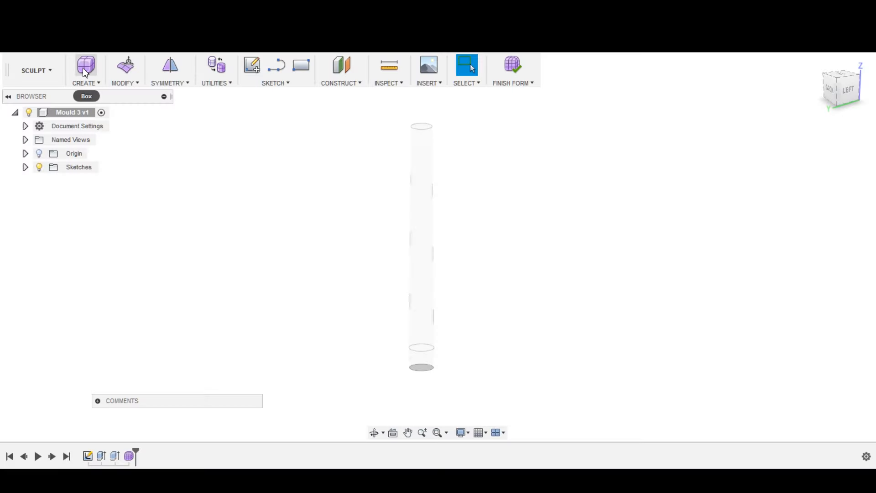
Step: Add a T-spline box and lower it around the candle's base
{"action": "left_click", "coordinate": [86, 63]}
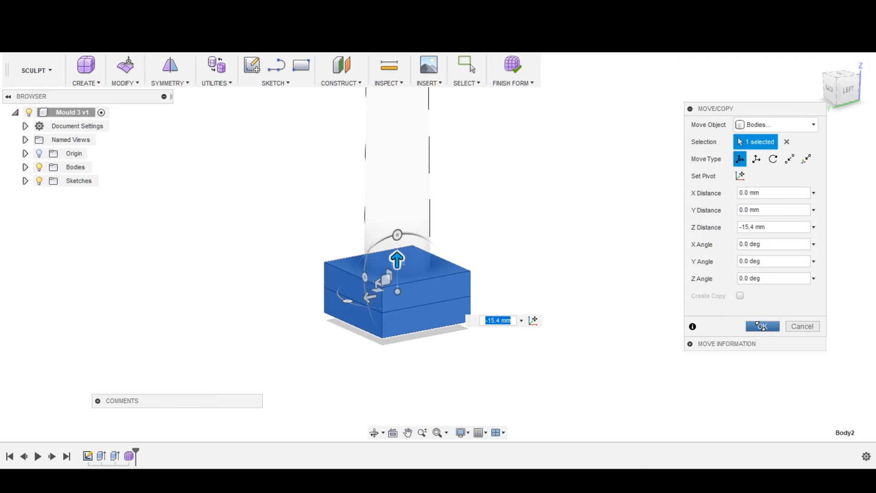
{"action": "left_click", "coordinate": [761, 326]}
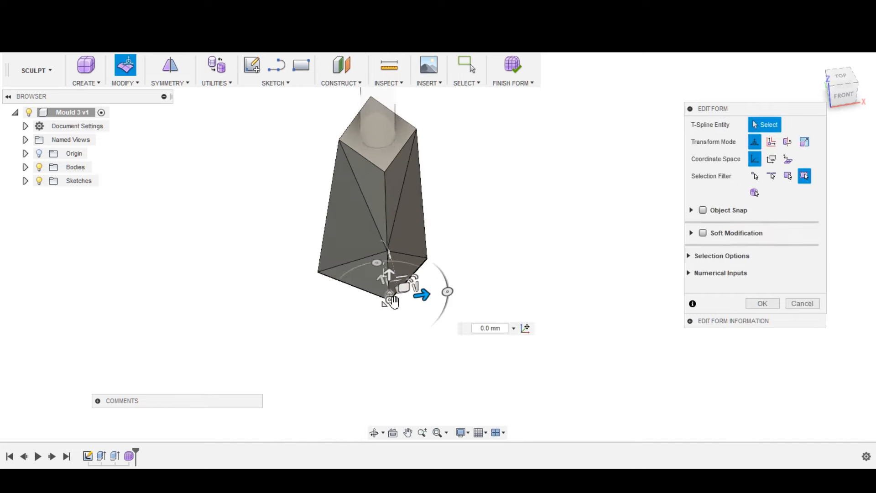
Step: Crease the selected form edges and vertices to make sharp facets
{"action": "left_click", "coordinate": [125, 69]}
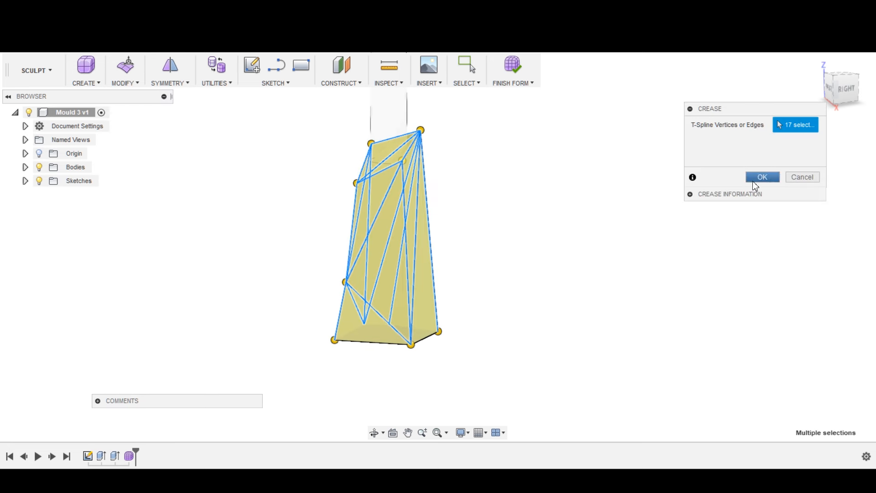
{"action": "left_click", "coordinate": [762, 176]}
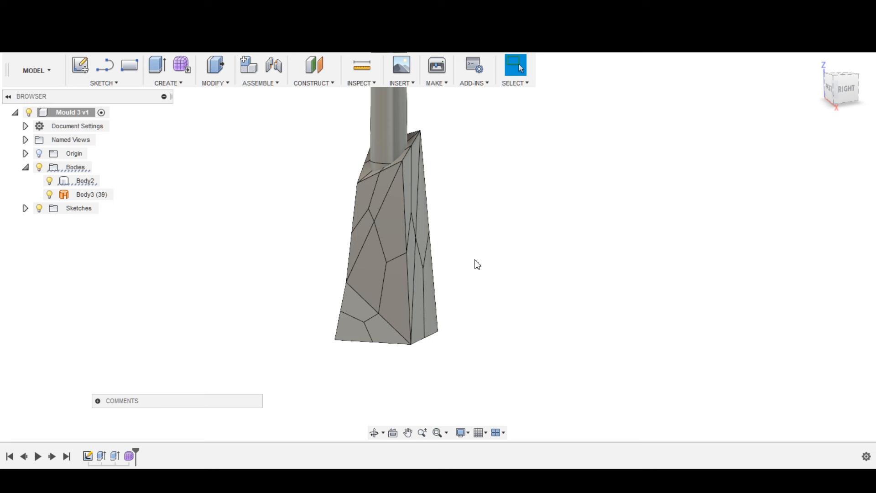
Step: Preview the faceted model in the Render workspace, orbiting around several sides
{"action": "left_click", "coordinate": [34, 70]}
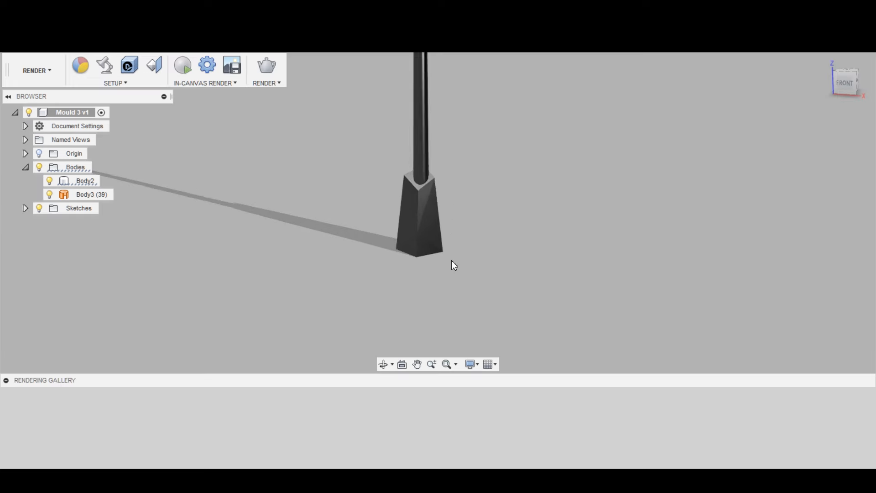
{"action": "left_click_drag", "start_coordinate": [453, 266], "coordinate": [425, 289]}
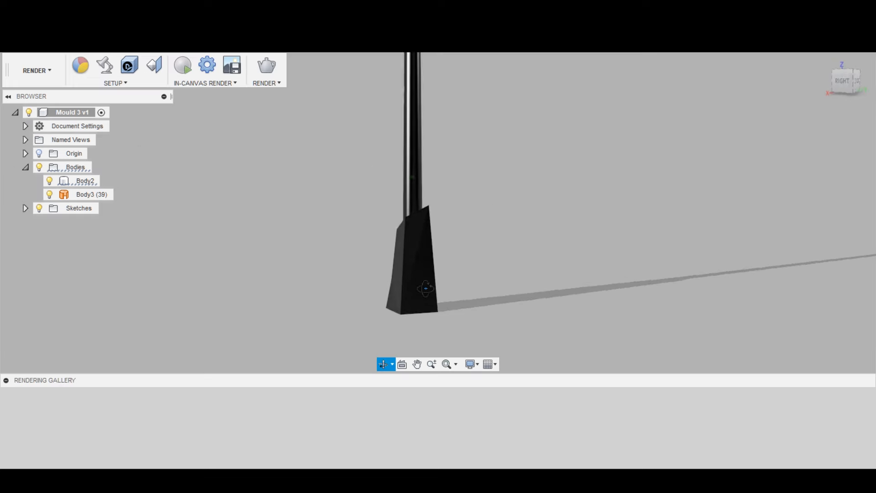
{"action": "left_click_drag", "start_coordinate": [424, 289], "coordinate": [296, 281]}
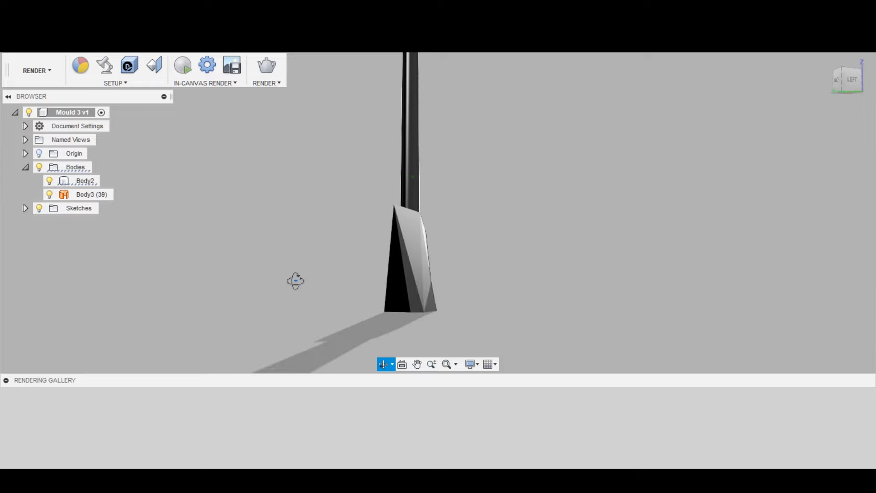
{"action": "left_click_drag", "start_coordinate": [295, 281], "coordinate": [152, 280]}
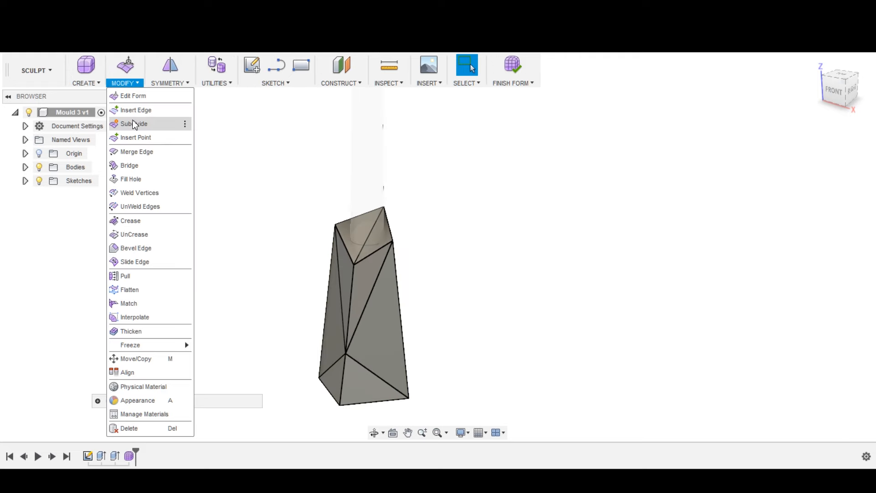
Step: Thicken the faceted form into 8 mm walls and orbit to inspect it
{"action": "left_click", "coordinate": [130, 331]}
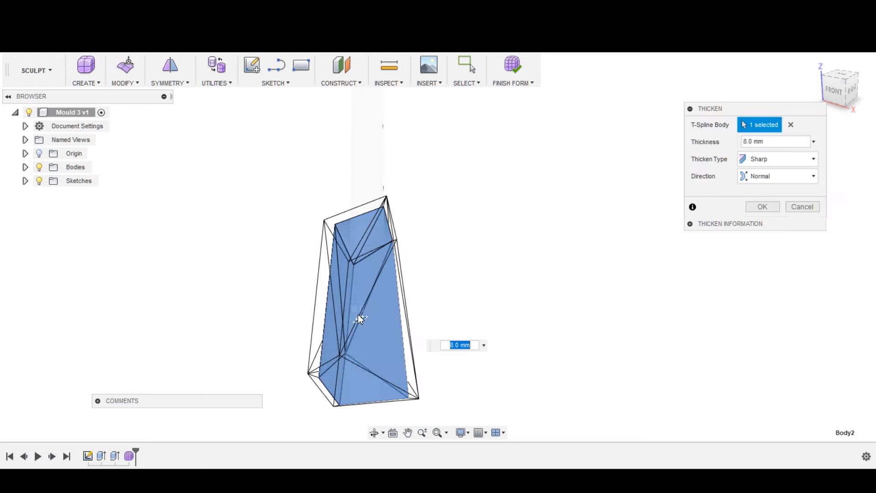
{"action": "left_click", "coordinate": [762, 206]}
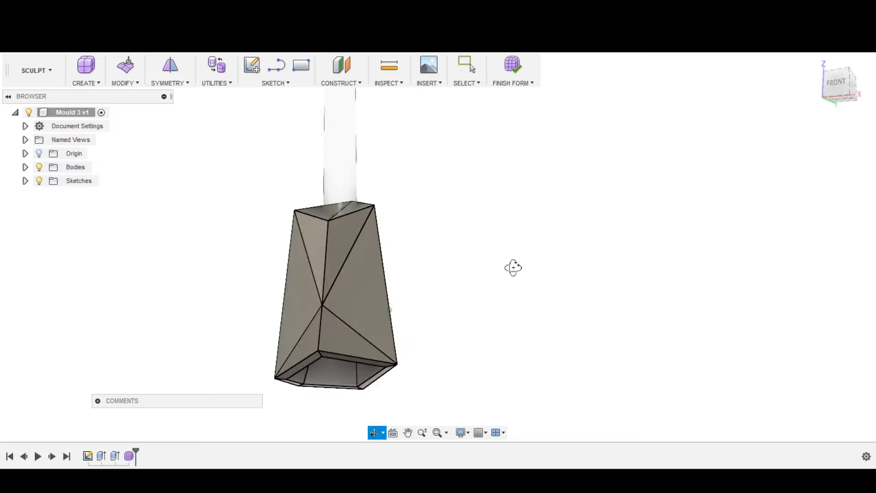
{"action": "left_click_drag", "start_coordinate": [513, 266], "coordinate": [522, 247]}
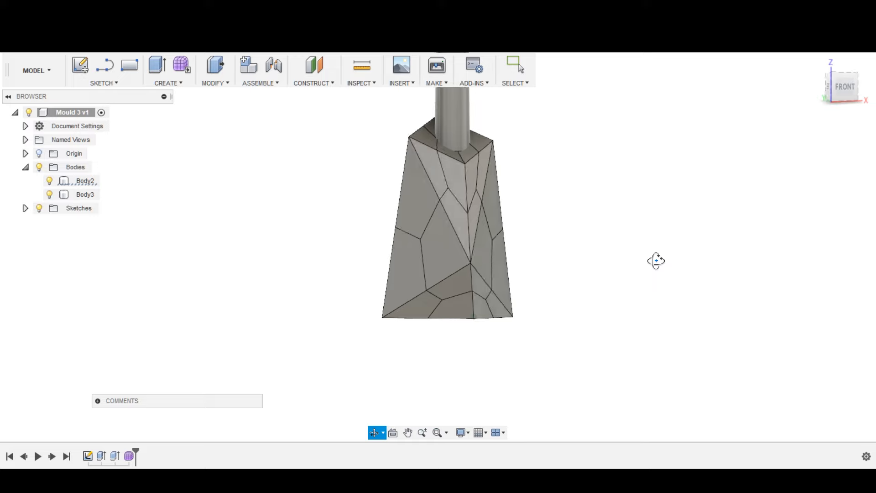
{"action": "left_click_drag", "start_coordinate": [655, 260], "coordinate": [714, 264]}
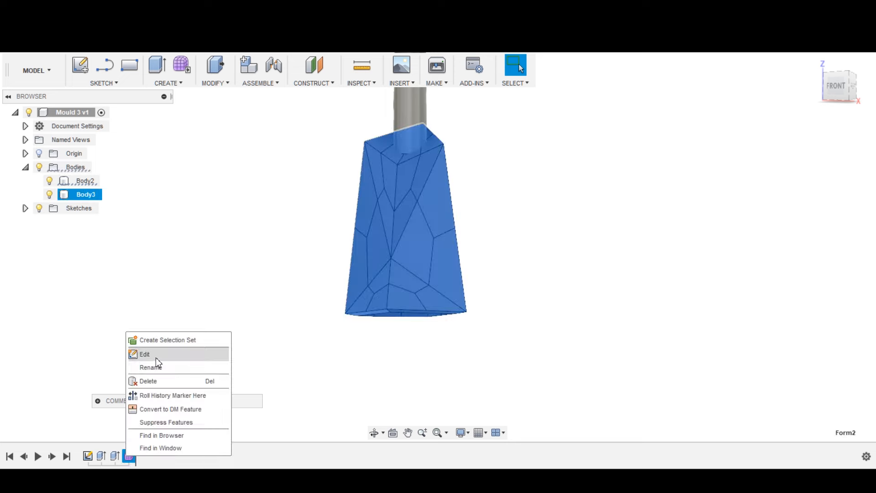
Step: Reopen the form, split off and move the new mould body
{"action": "left_click", "coordinate": [144, 354]}
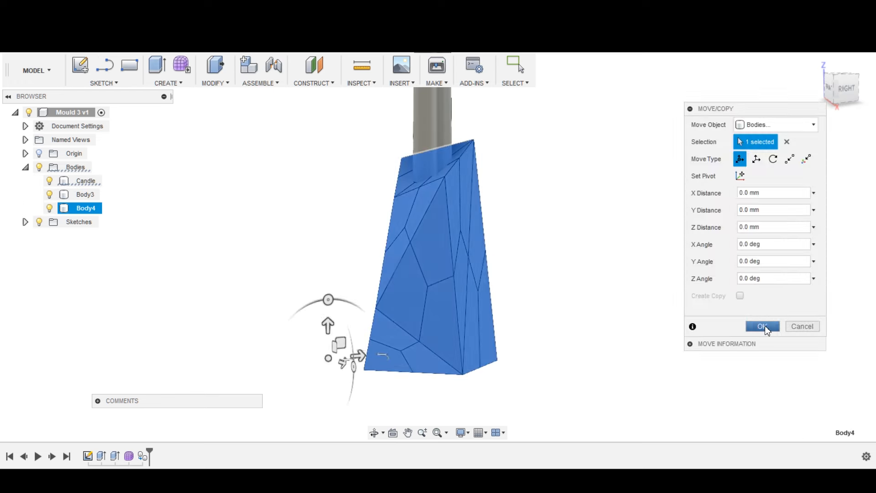
{"action": "left_click", "coordinate": [762, 326]}
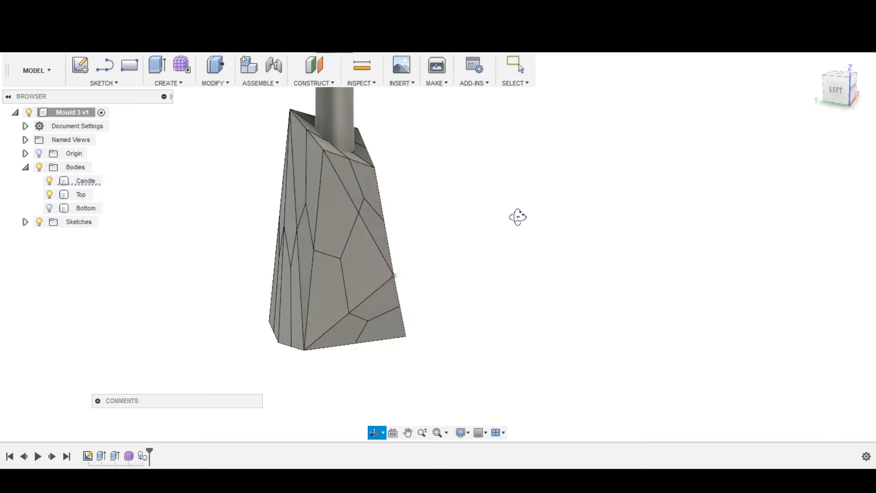
{"action": "left_click", "coordinate": [334, 236]}
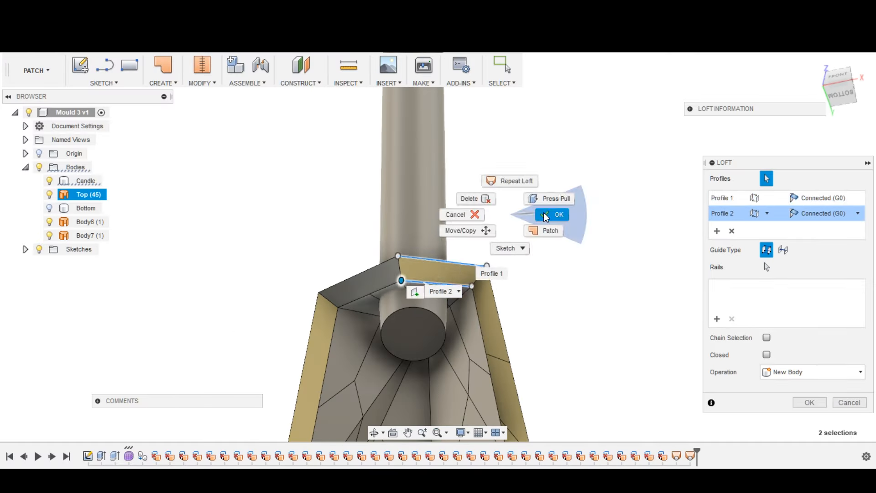
Step: Loft between the two ledge profiles on the Top body
{"action": "left_click", "coordinate": [552, 214]}
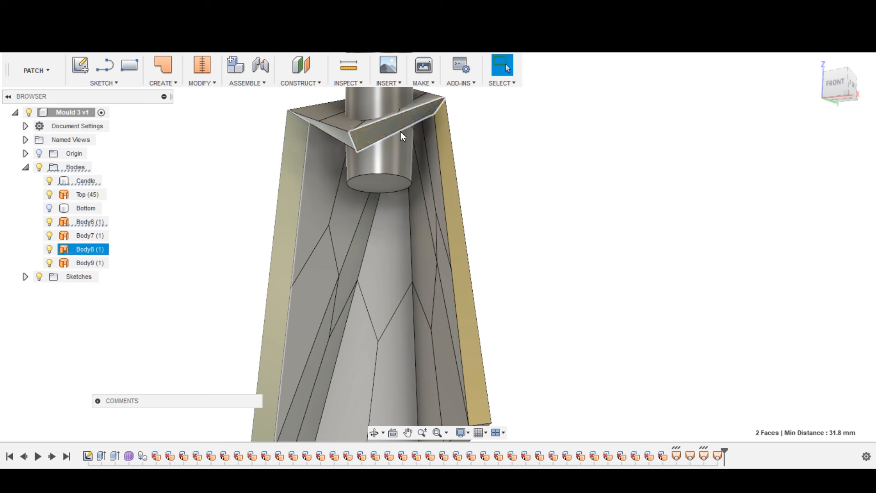
{"action": "left_click", "coordinate": [201, 83]}
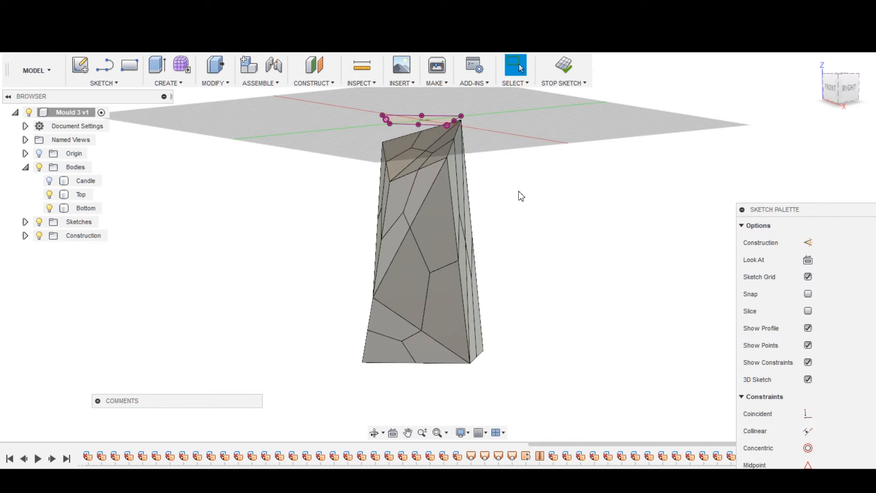
Step: Finish the top-outline sketch and cut the candle out of the mould halves
{"action": "left_click", "coordinate": [157, 66]}
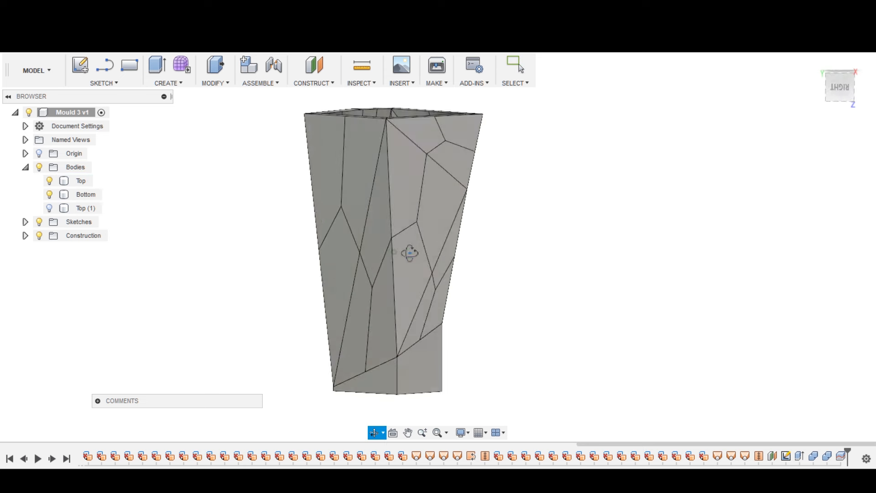
{"action": "left_click", "coordinate": [82, 194]}
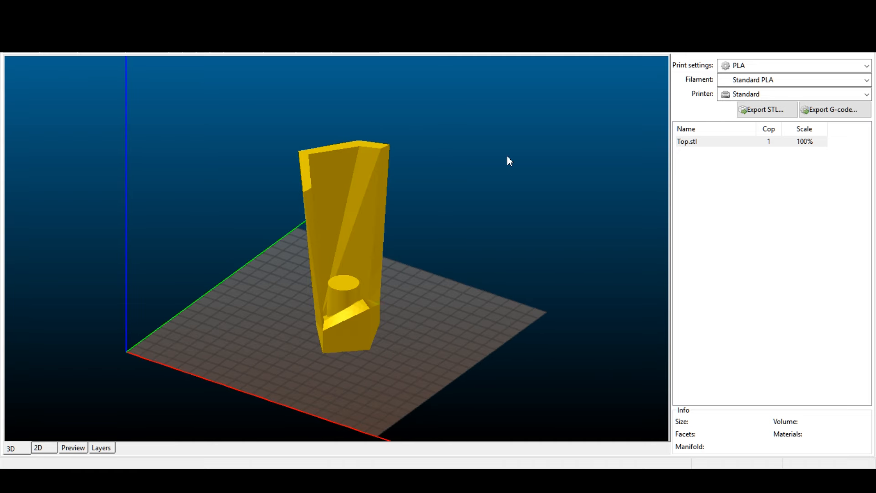
Step: Preview Top.stl's sliced layers up to the top and rotate the view
{"action": "left_click", "coordinate": [72, 447]}
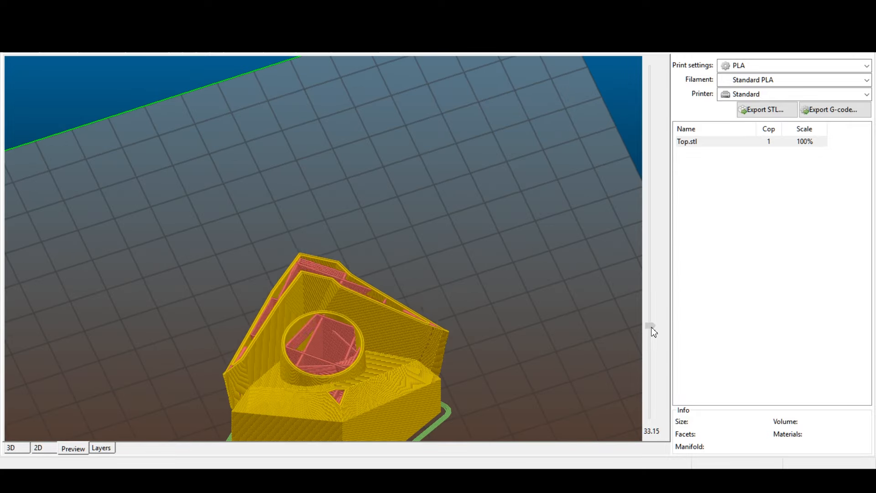
{"action": "left_click_drag", "start_coordinate": [650, 326], "coordinate": [649, 84]}
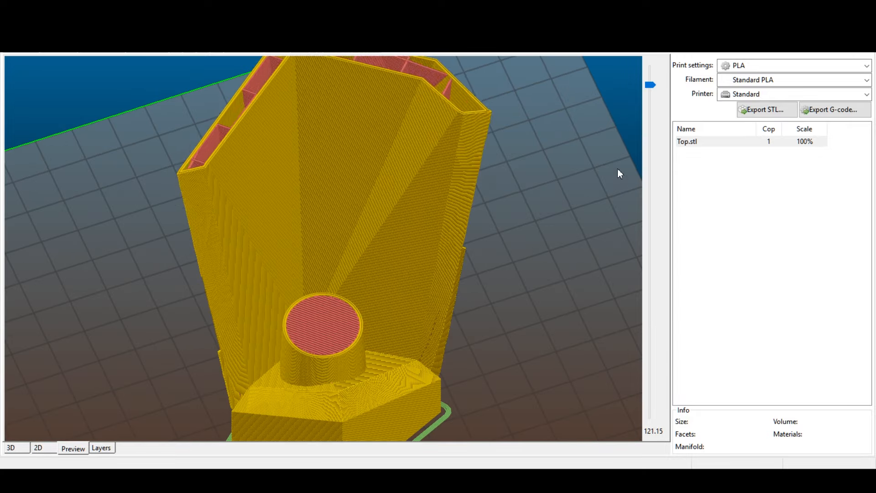
{"action": "left_click_drag", "start_coordinate": [619, 173], "coordinate": [509, 137]}
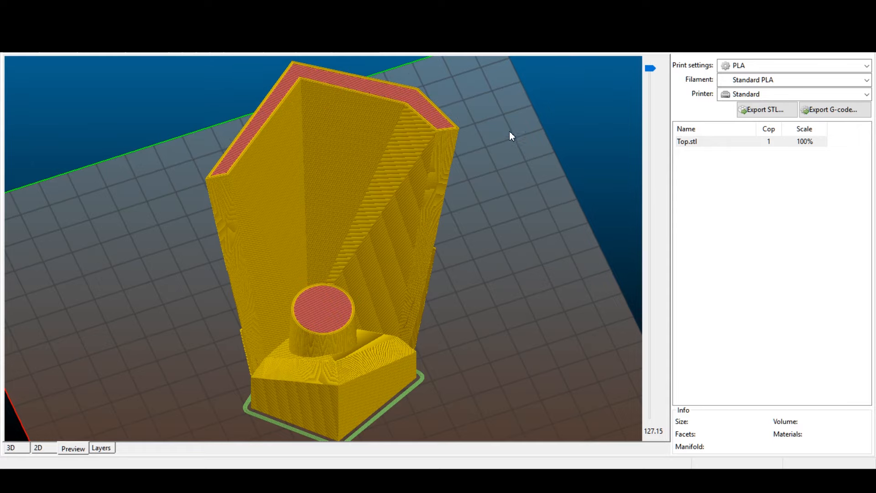